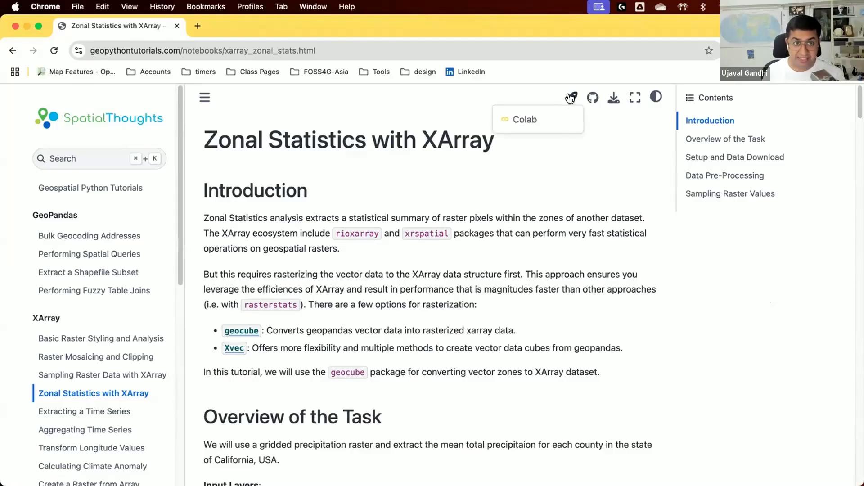
Step: Launch the Zonal Statistics with XArray tutorial as a notebook in Colab
click(523, 119)
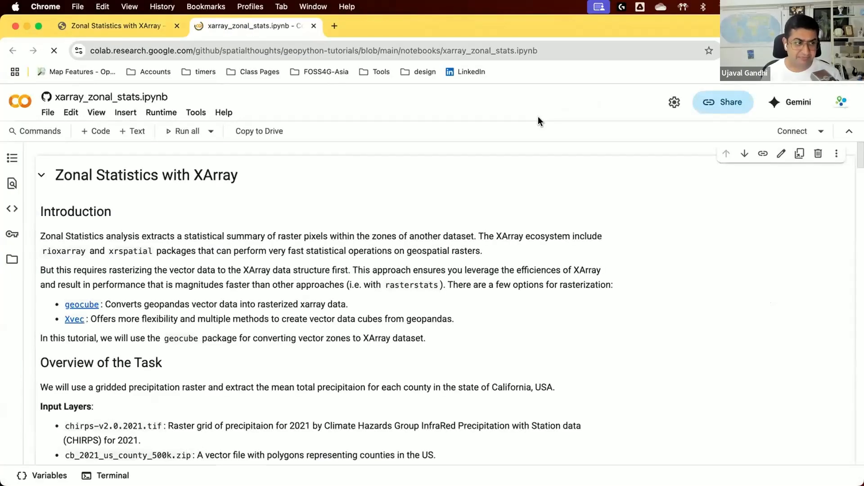
Step: Connect to a Python 3 runtime and read through the Introduction and Overview of the Task
click(792, 131)
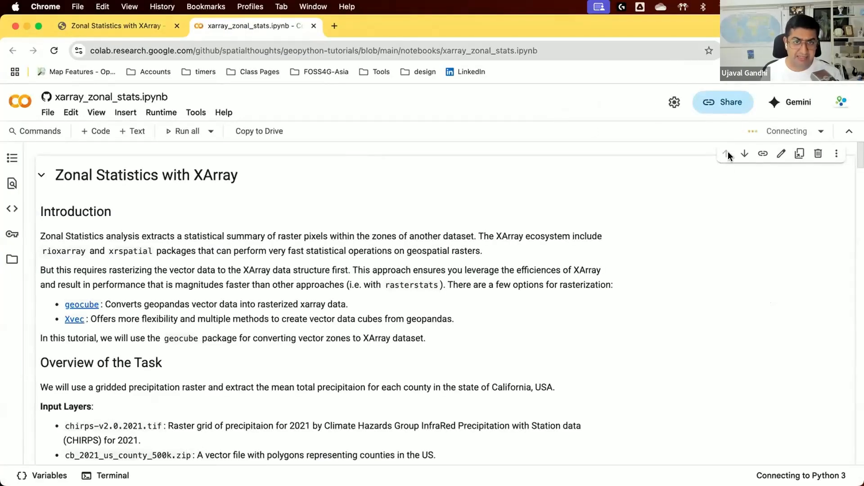
scroll(down, 3)
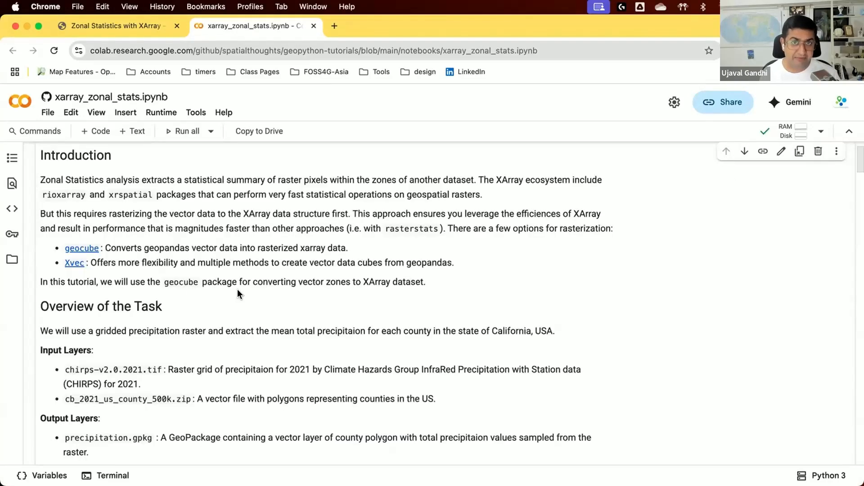
mouse_move(106, 263)
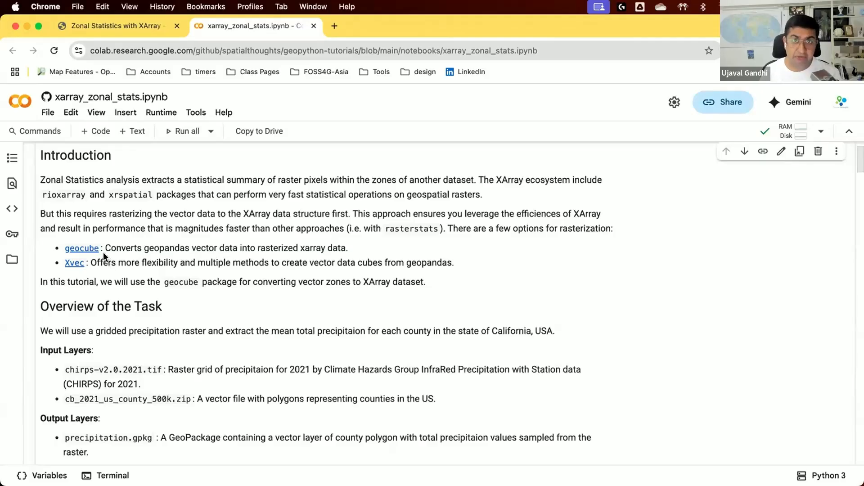
mouse_move(99, 267)
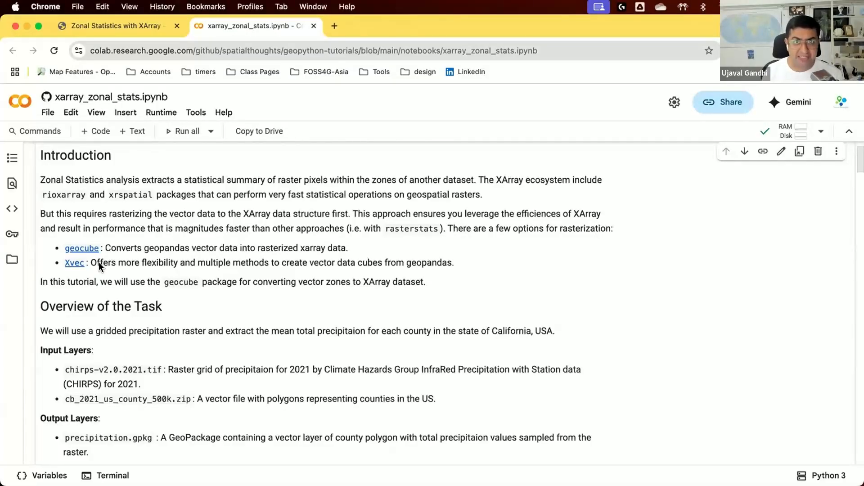
scroll(down, 3)
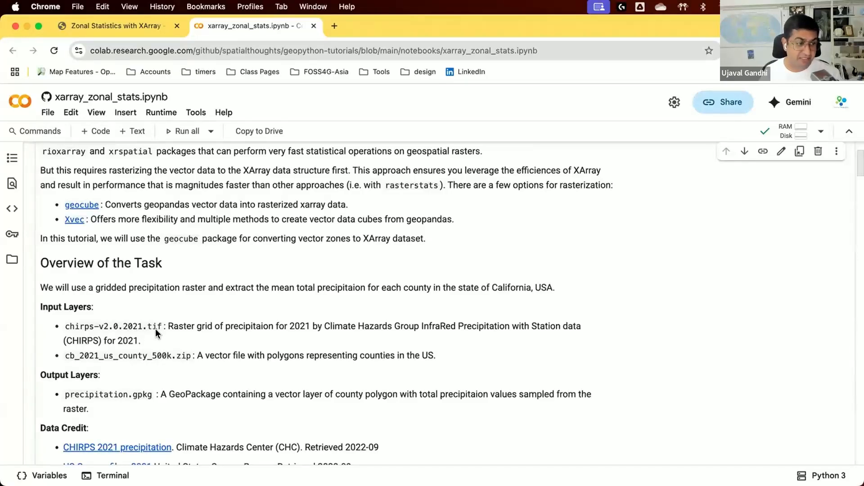
scroll(down, 3)
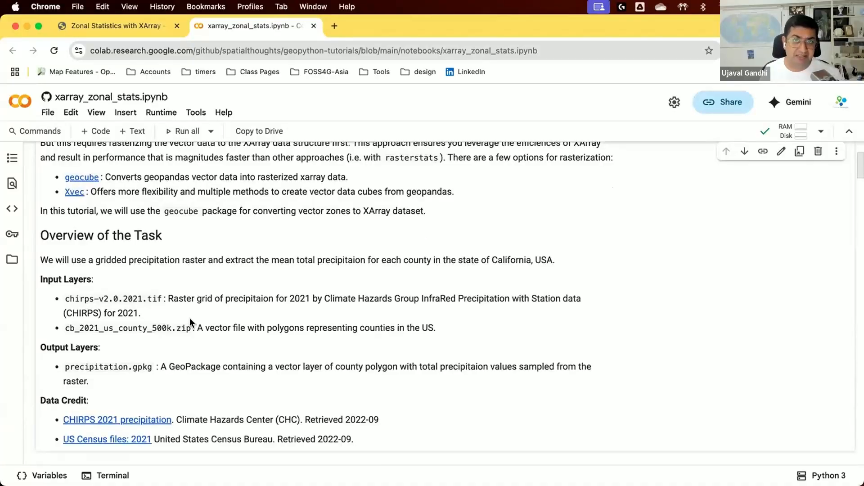
mouse_move(198, 374)
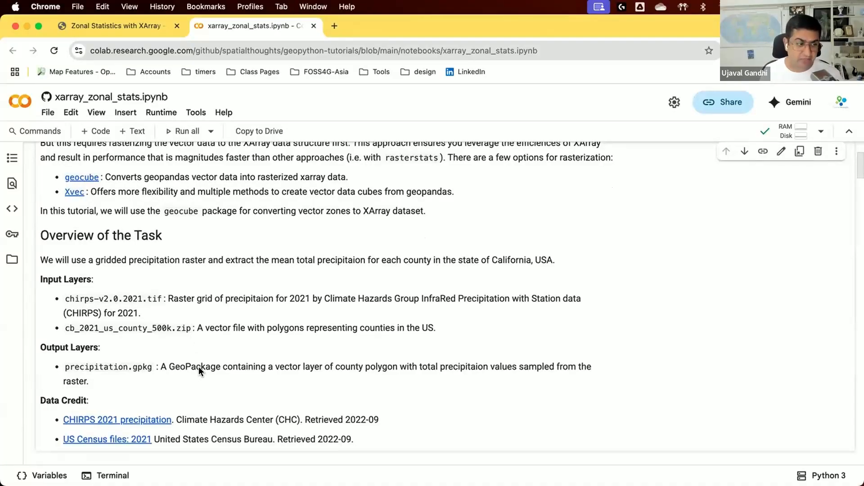
scroll(down, 3)
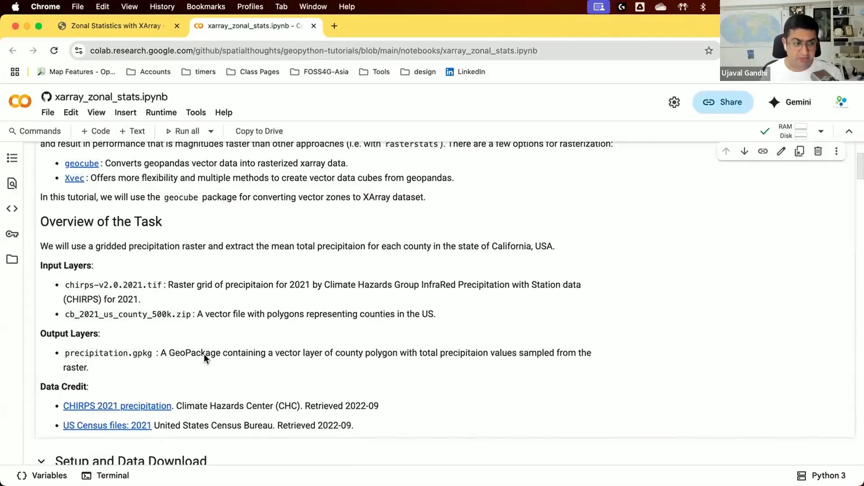
Step: Run the pip install, imports, folder creation and download cells for the CHIRPS raster and county zip
scroll(down, 3)
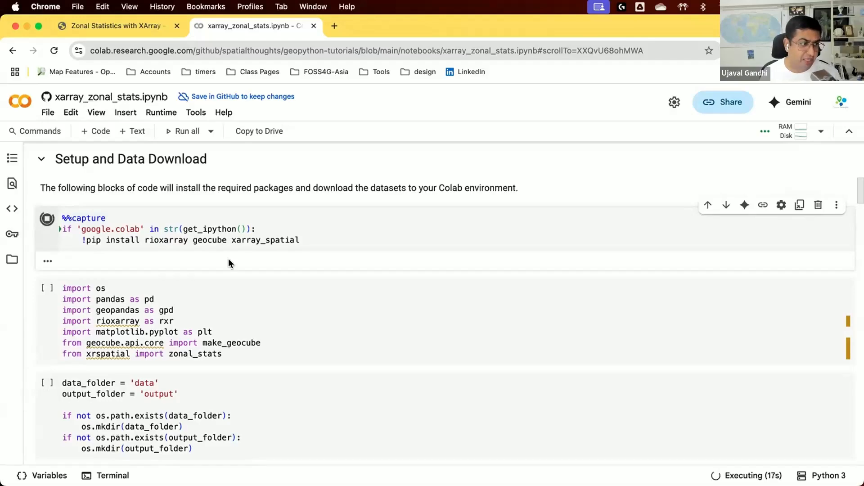
scroll(down, 3)
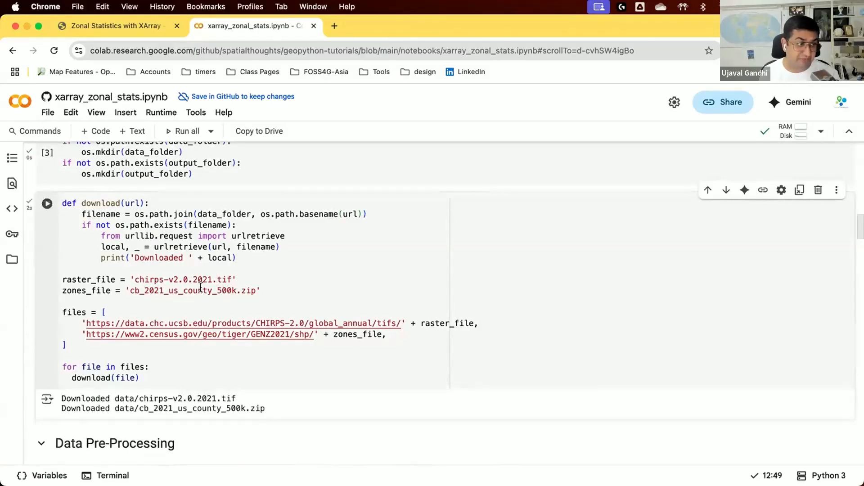
scroll(down, 3)
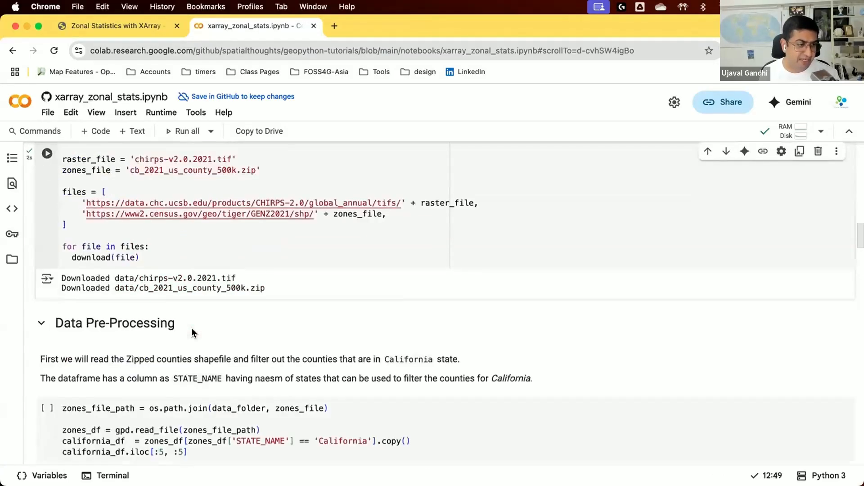
Step: Read the county zip, filter to 58 California counties, and show california_df with its column dtypes
click(46, 322)
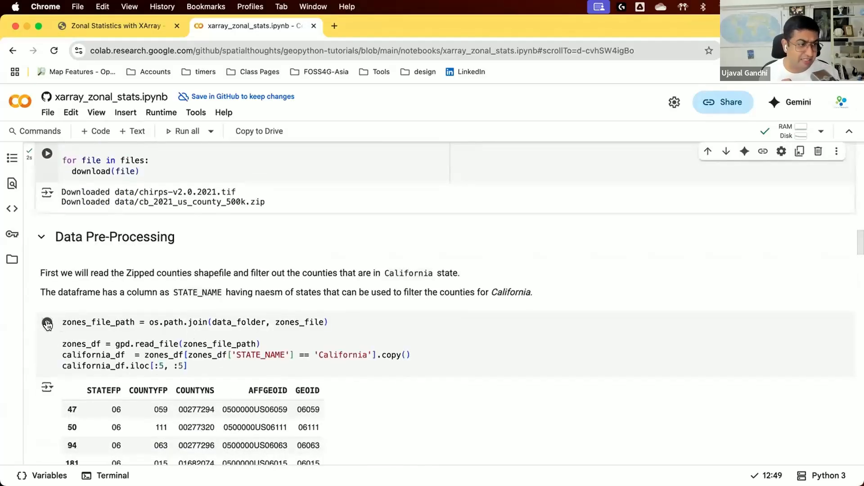
click(46, 322)
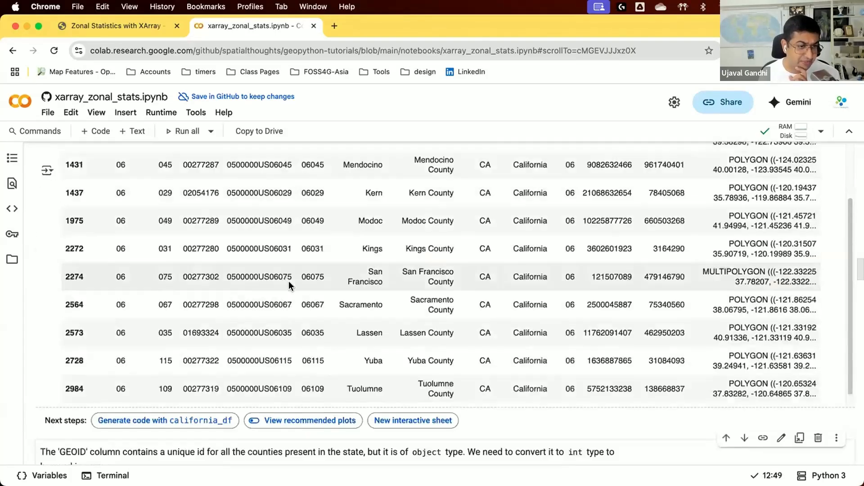
scroll(down, 3)
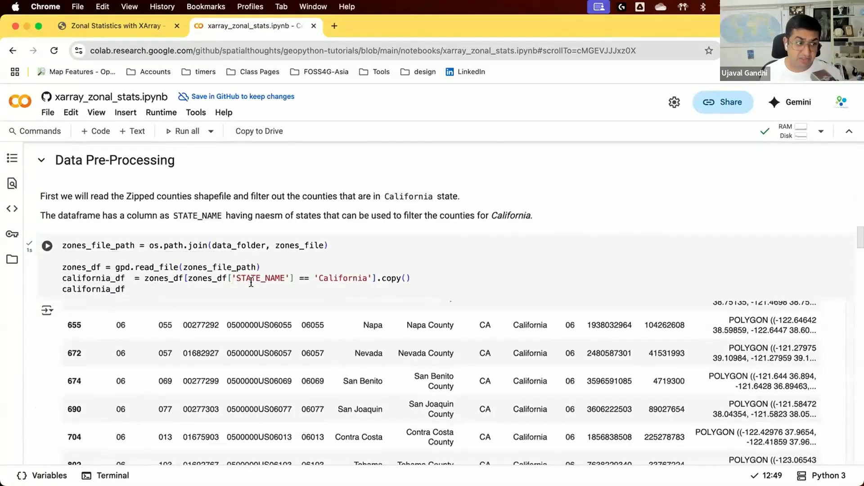
double_click(341, 279)
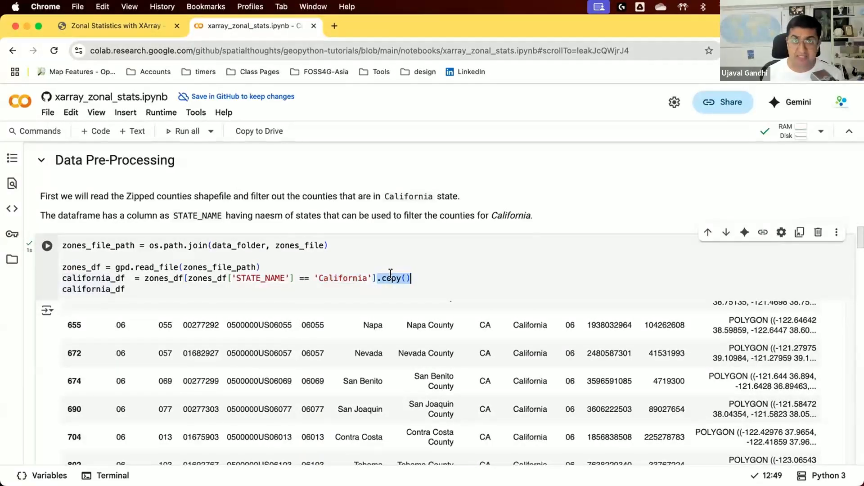
mouse_move(391, 278)
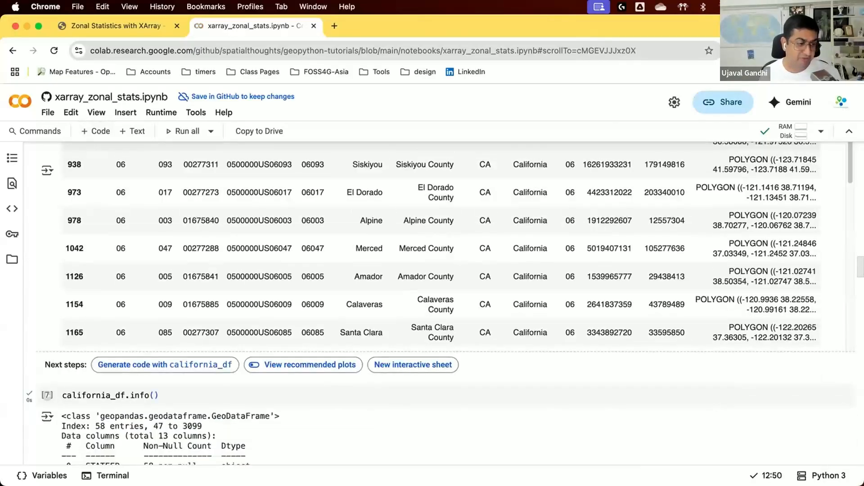
scroll(down, 3)
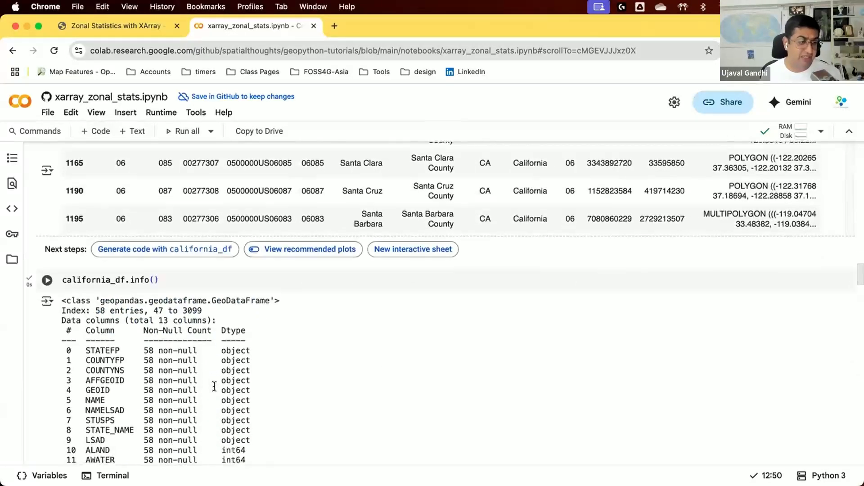
scroll(down, 3)
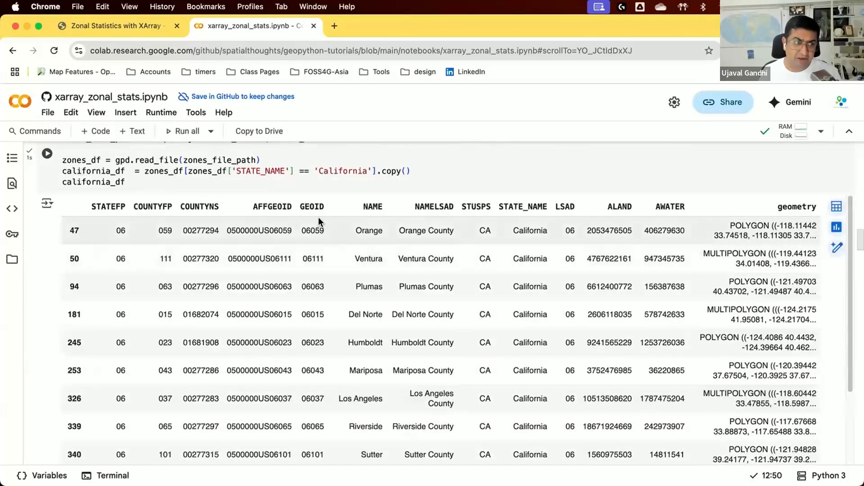
mouse_move(153, 362)
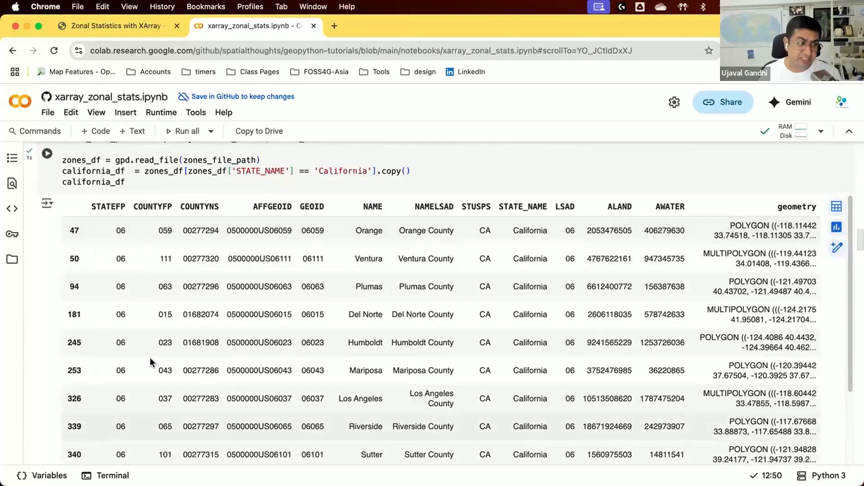
Step: Convert GEOID to integers with astype(int) and confirm info() reports int64
scroll(down, 3)
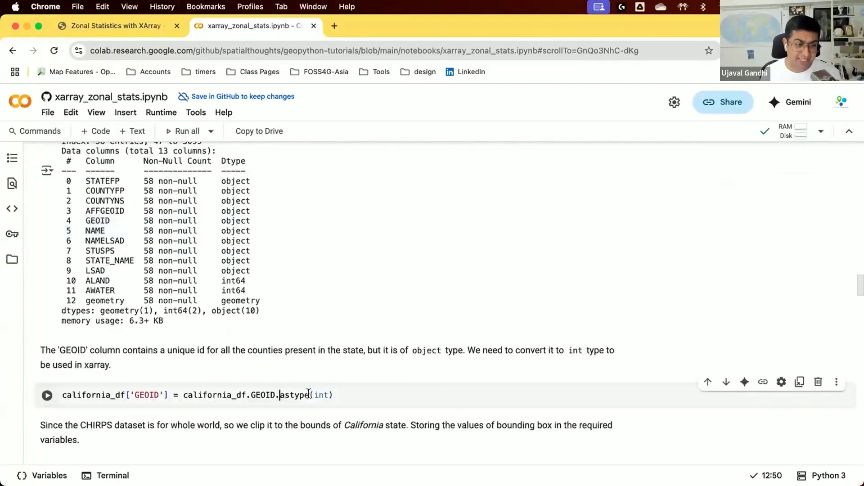
double_click(295, 395)
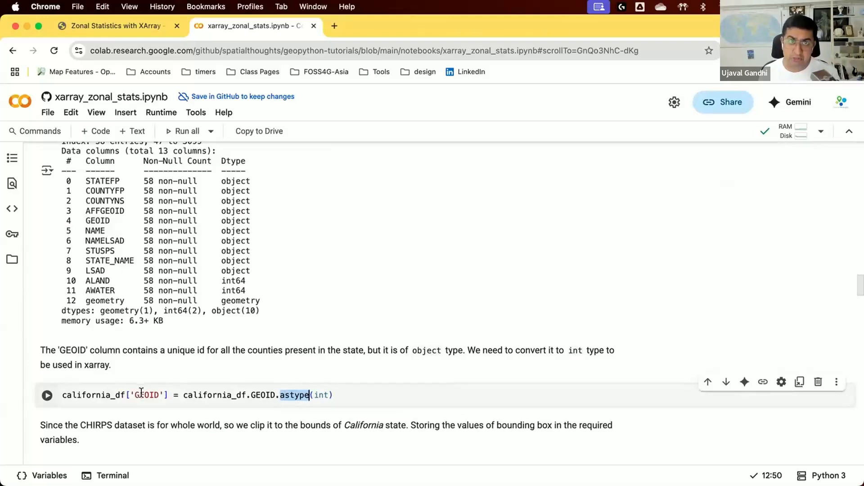
click(46, 395)
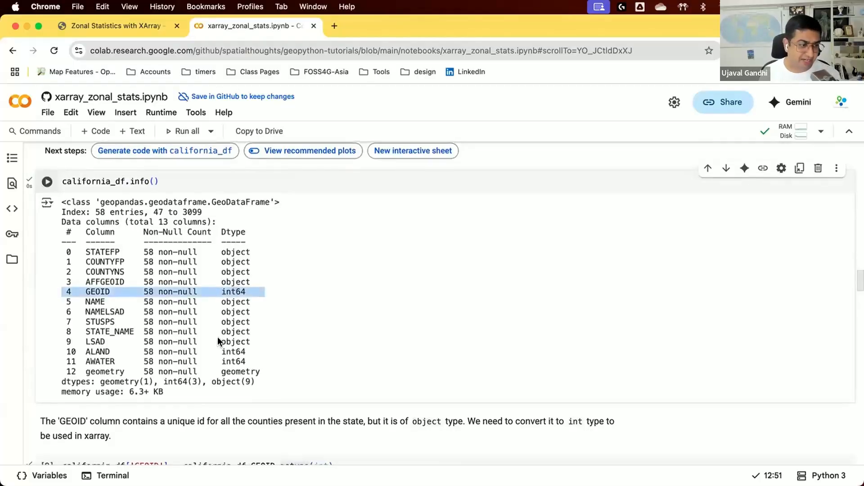
scroll(down, 3)
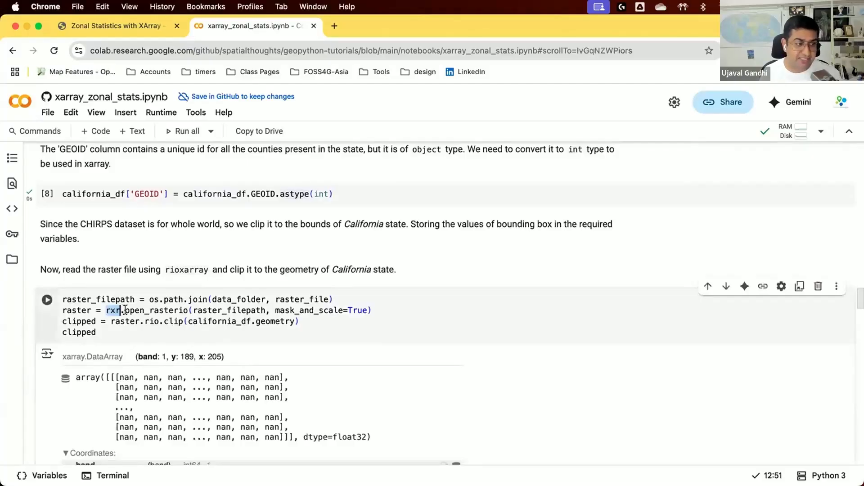
Step: Read the CHIRPS raster with rioxarray and clip it to California, inspecting the 189×205 DataArray output
double_click(155, 310)
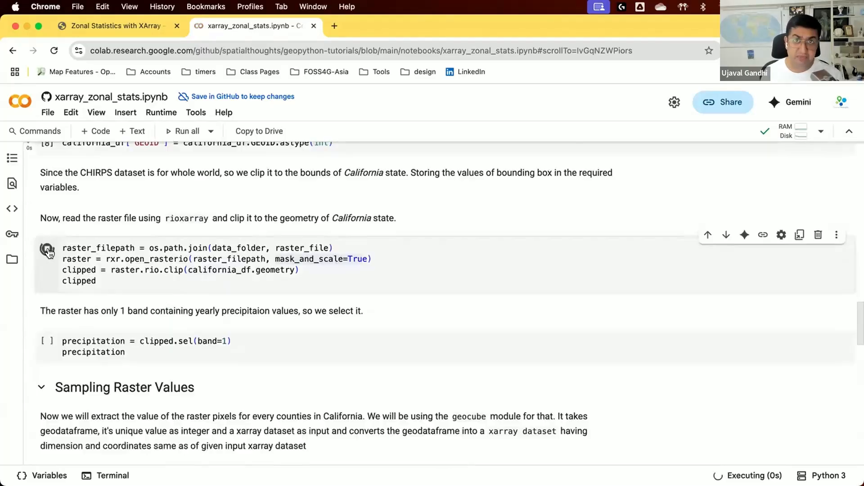
click(47, 250)
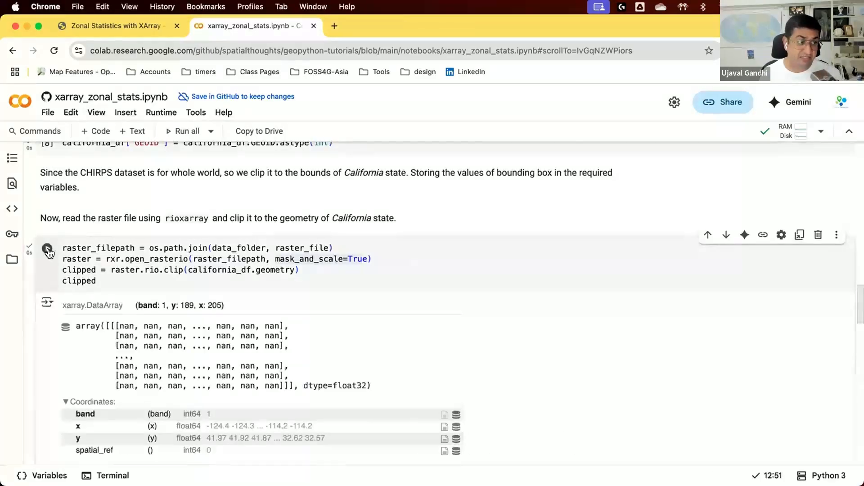
double_click(156, 259)
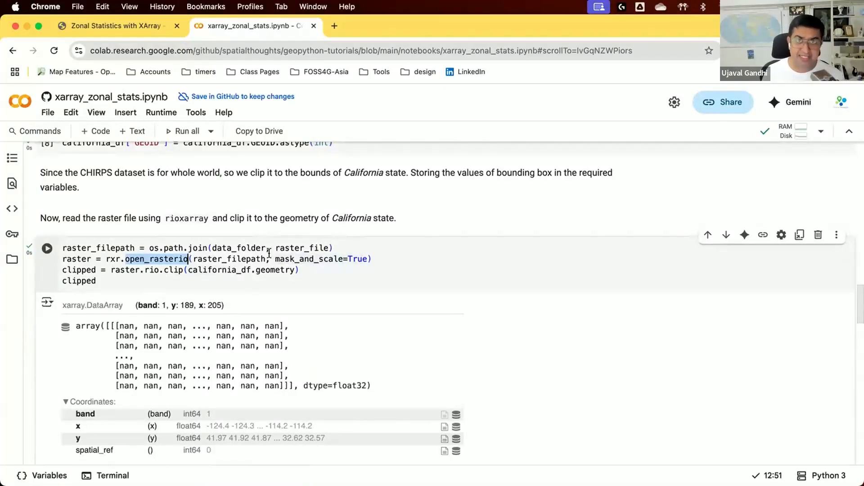
mouse_move(98, 248)
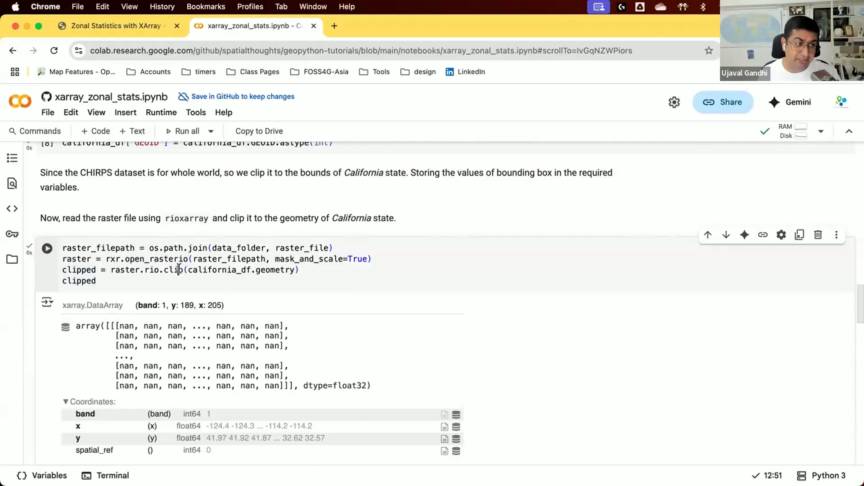
double_click(173, 269)
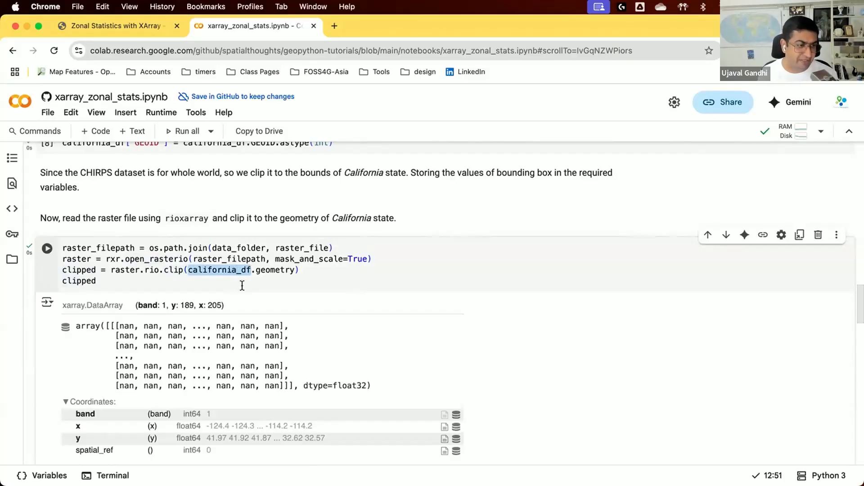
scroll(down, 3)
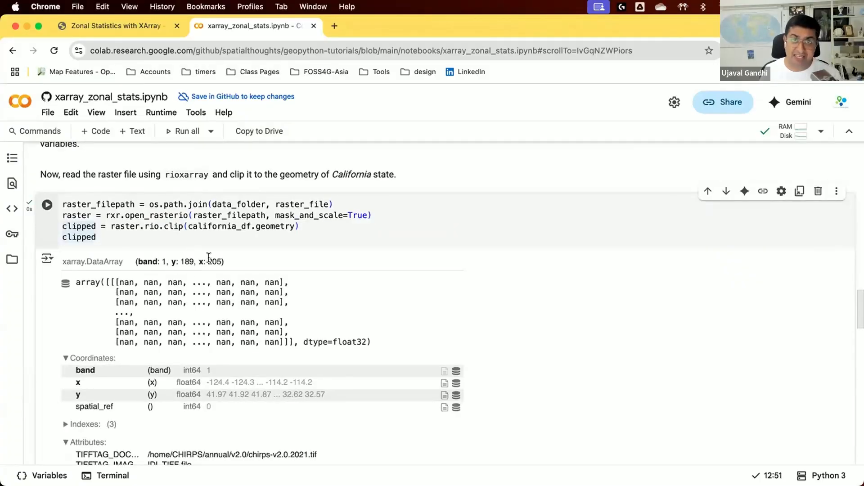
scroll(down, 3)
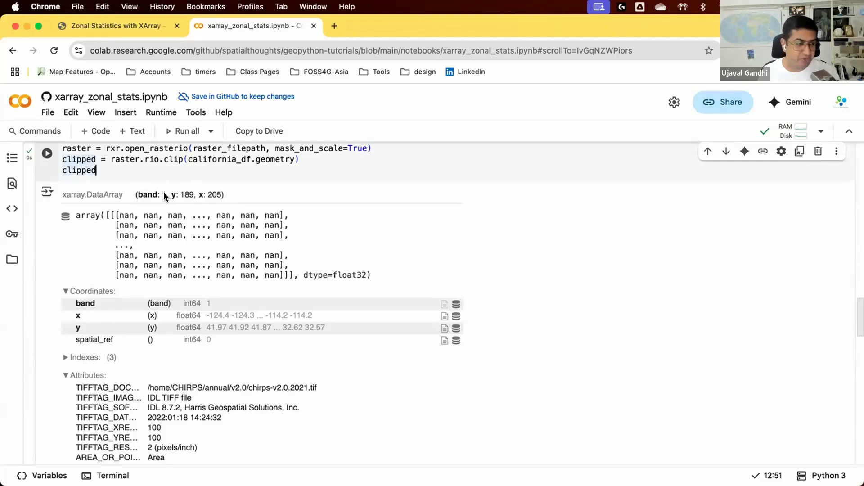
Step: Select band 1 of the clipped raster to get the precipitation DataArray without a band dimension
scroll(down, 3)
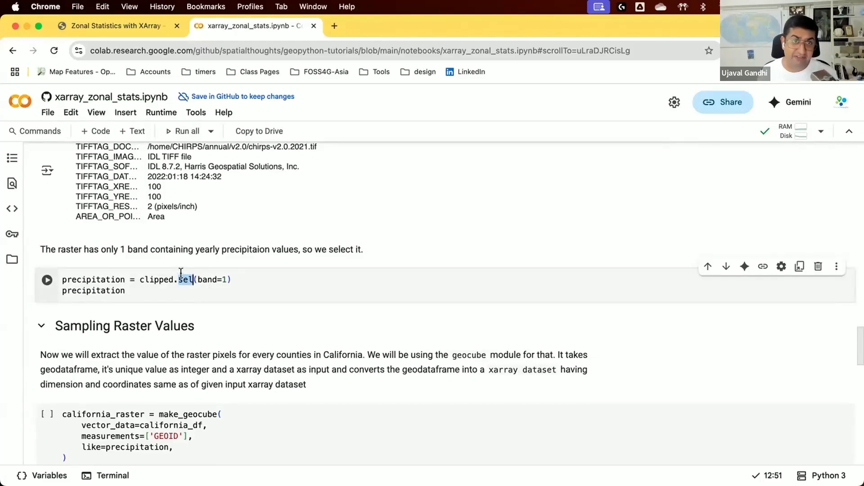
mouse_move(191, 285)
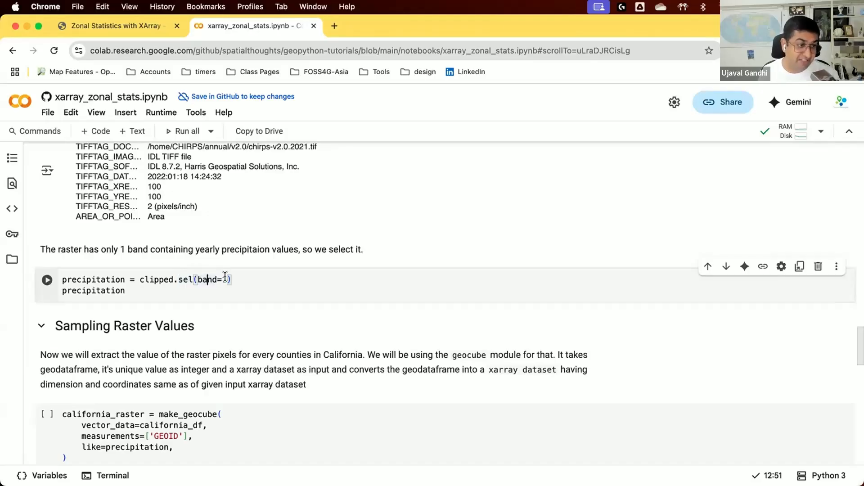
click(46, 280)
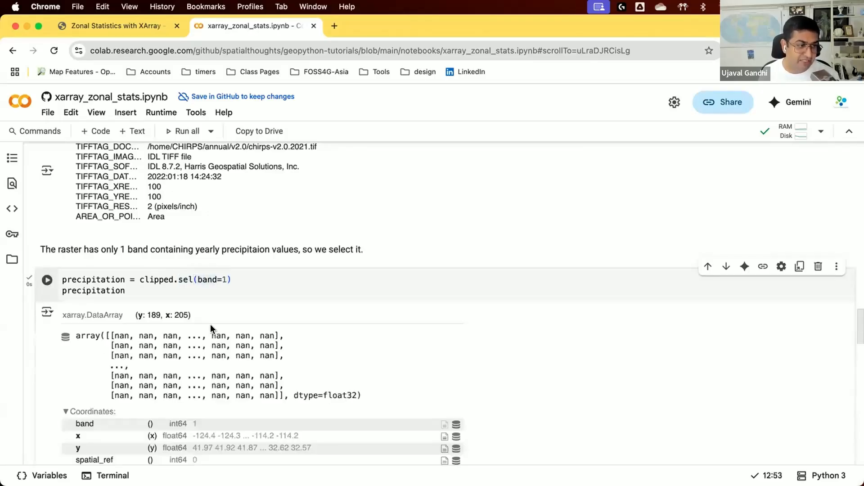
Step: Add a cell with precipitation.plot.imshow() and run it to map 2021 rainfall over California
scroll(down, 3)
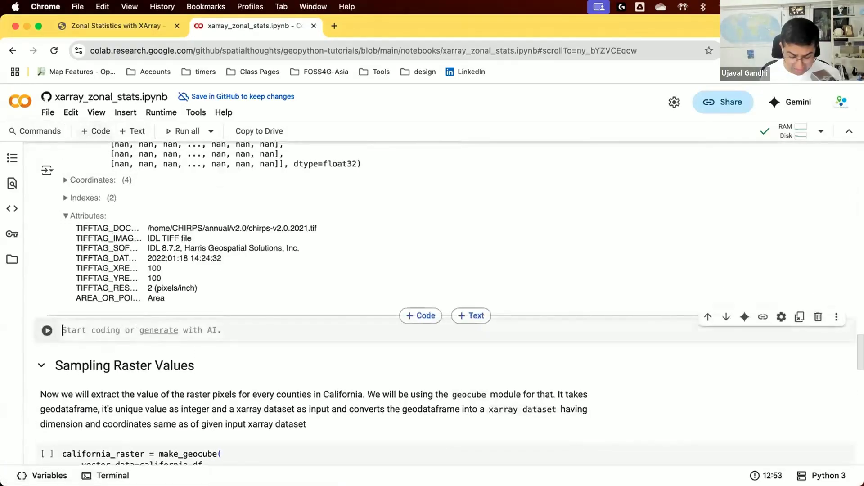
text(precipitation.)
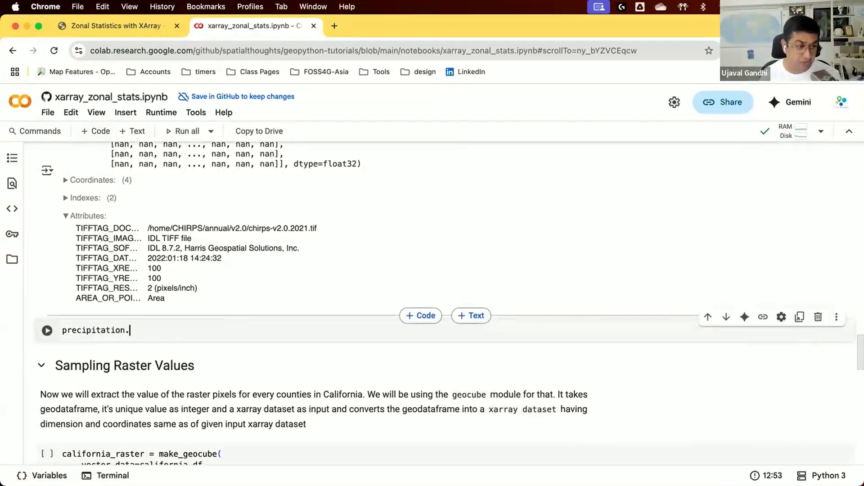
text(plot.imshow()
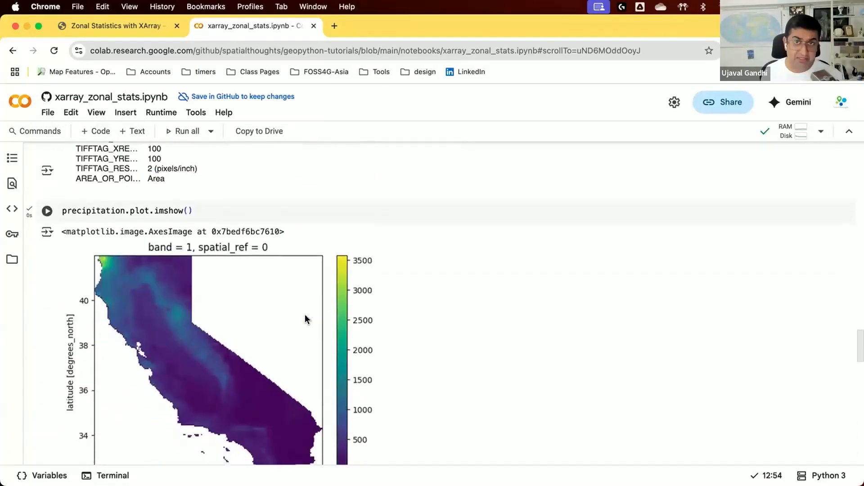
scroll(down, 3)
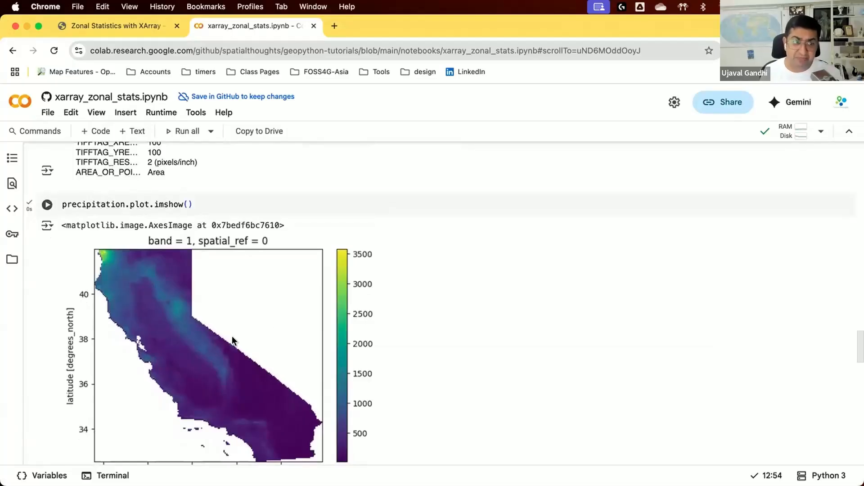
mouse_move(316, 367)
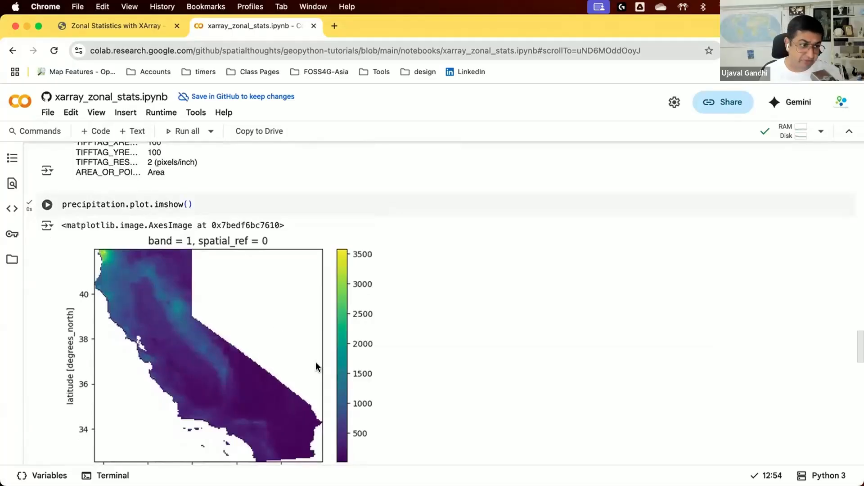
scroll(down, 3)
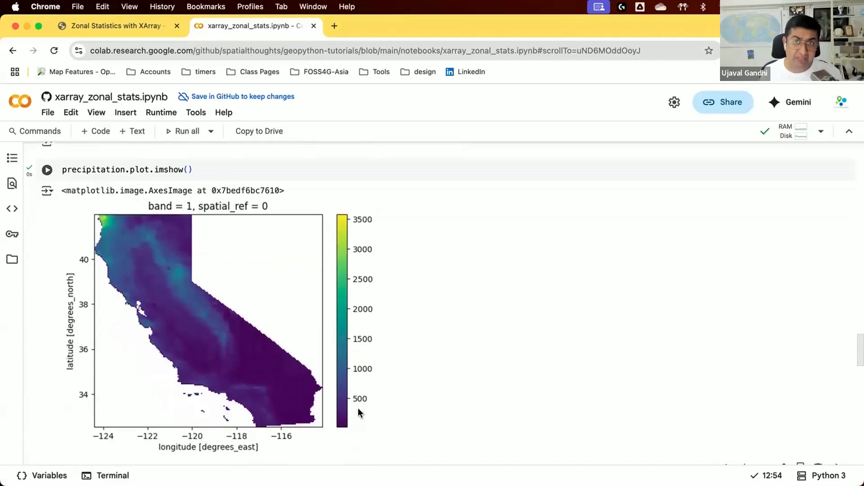
mouse_move(145, 249)
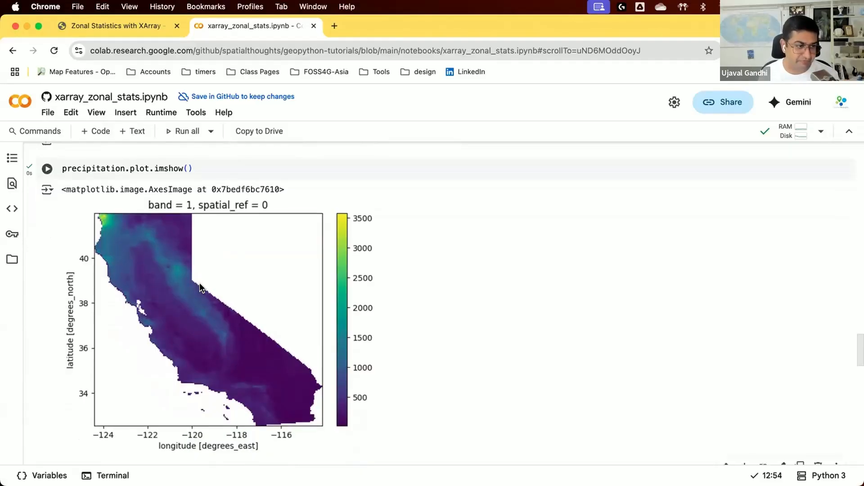
scroll(down, 3)
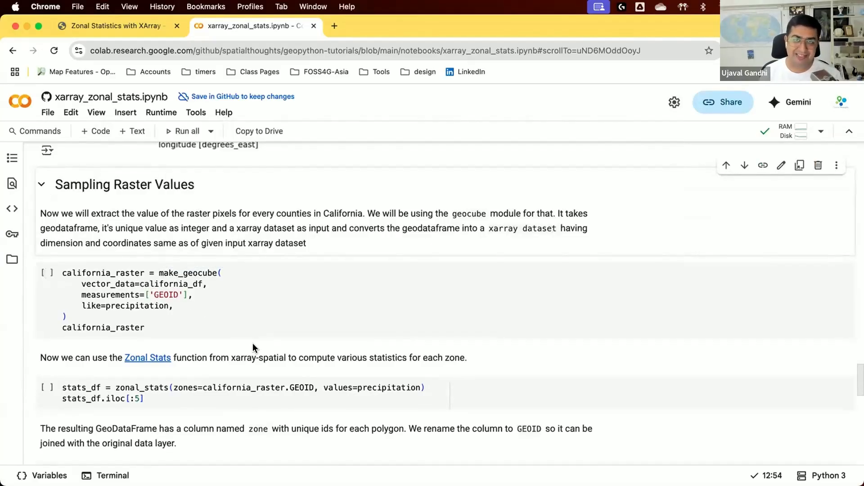
mouse_move(236, 335)
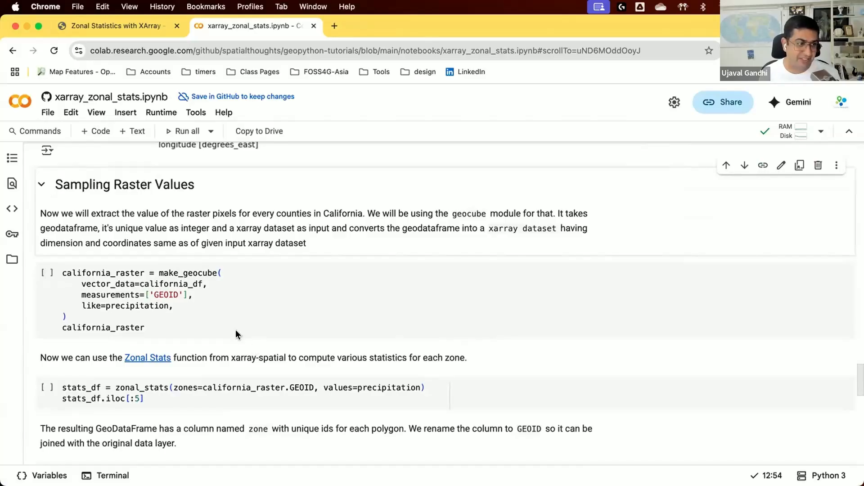
Step: Run make_geocube on california_df to rasterize counties by GEOID onto the precipitation grid
click(191, 272)
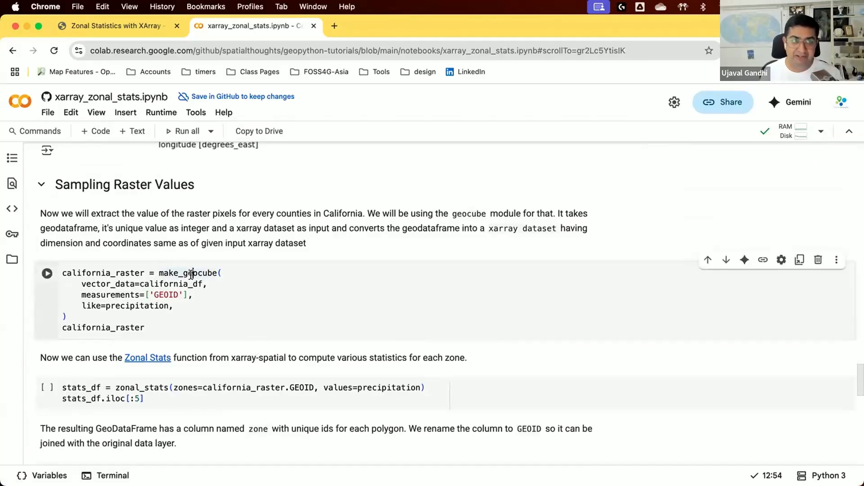
double_click(169, 283)
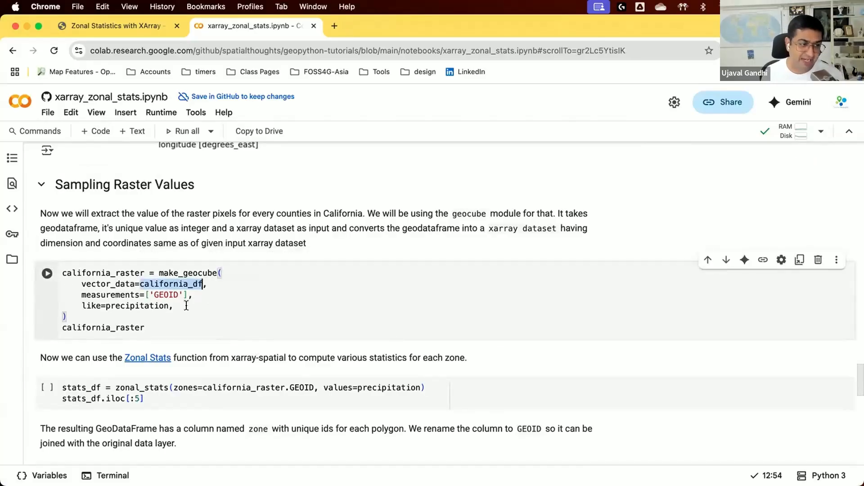
mouse_move(171, 283)
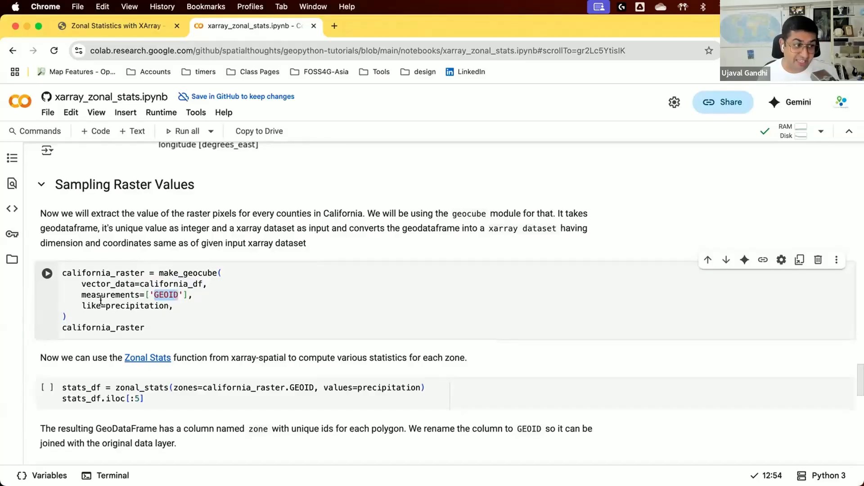
double_click(138, 306)
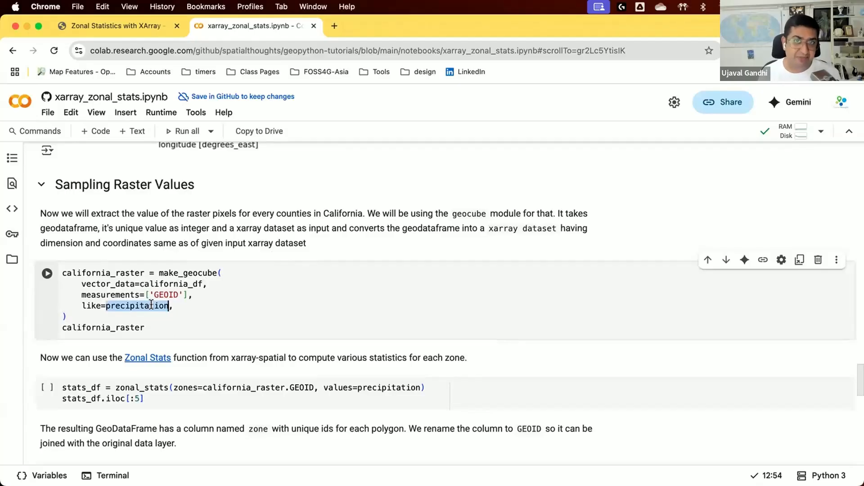
click(46, 273)
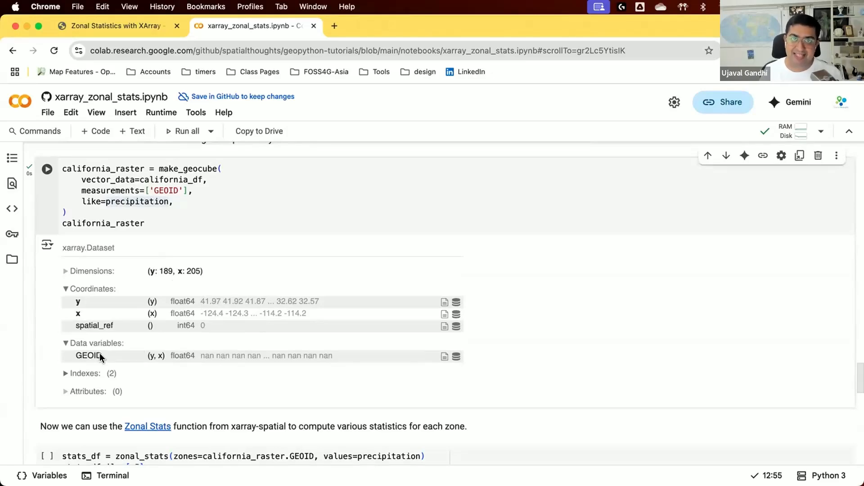
scroll(down, 3)
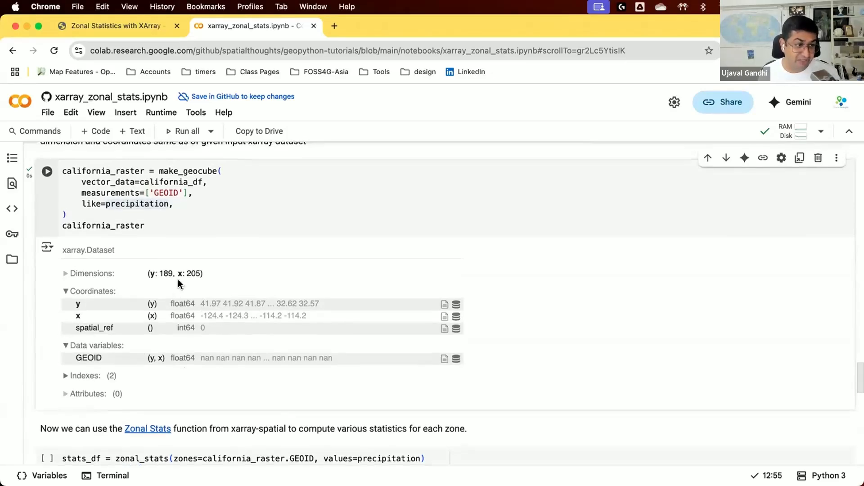
scroll(down, 3)
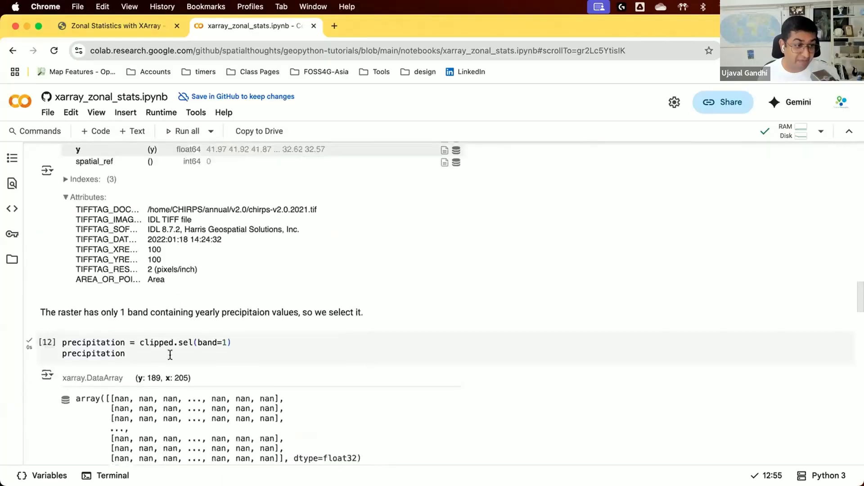
scroll(down, 3)
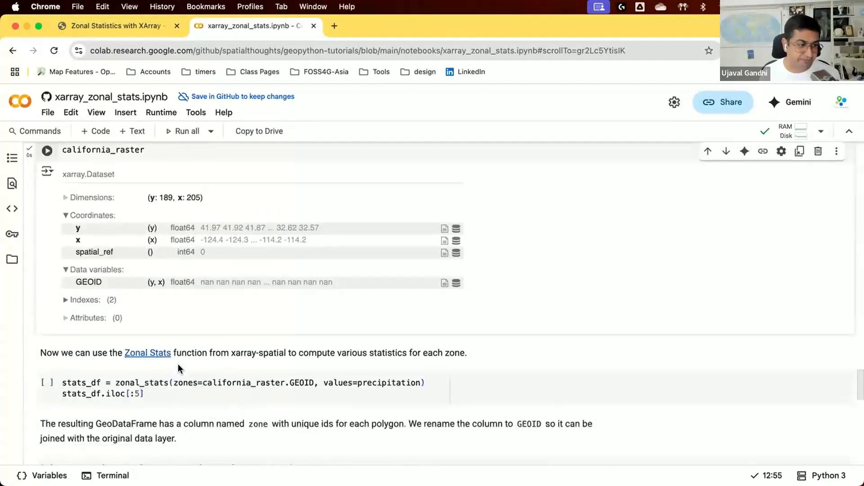
Step: Run zonal_stats with california_raster.GEOID as zones to show the full per-county statistics table
scroll(down, 3)
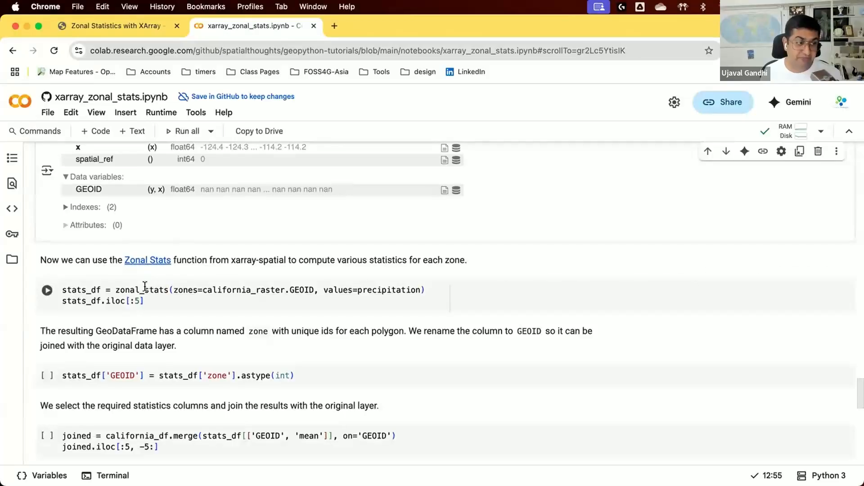
double_click(142, 290)
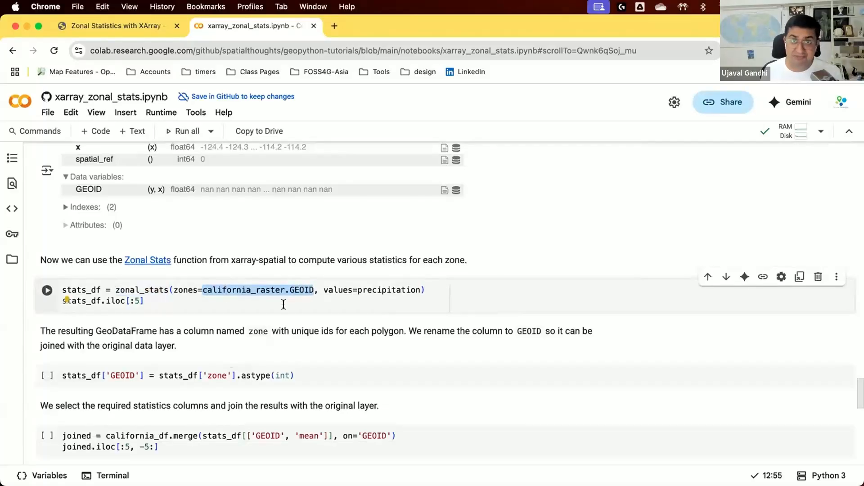
mouse_move(327, 304)
text(stats_df)
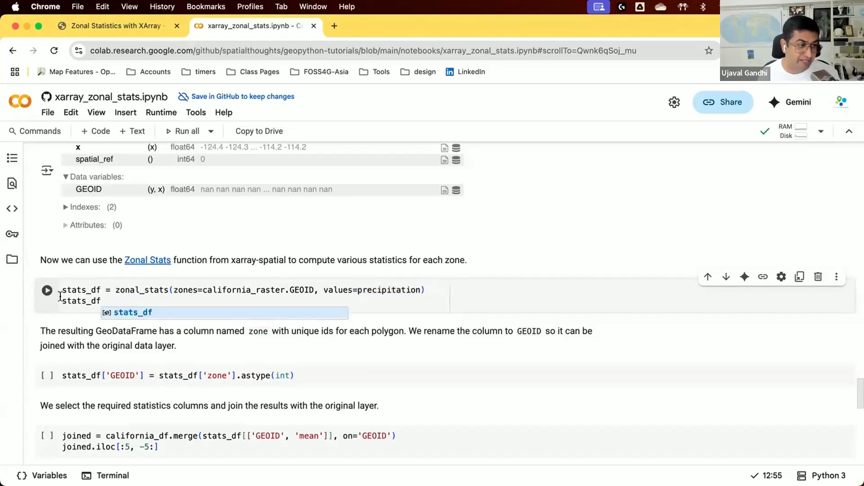
click(46, 291)
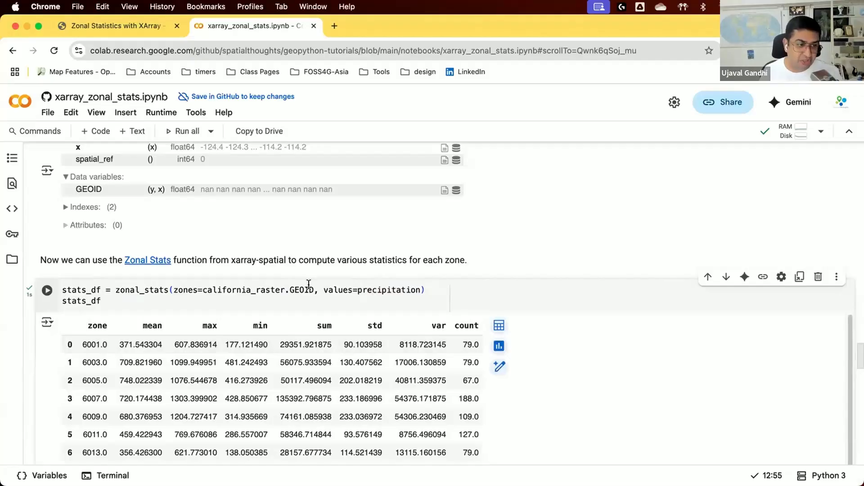
mouse_move(78, 335)
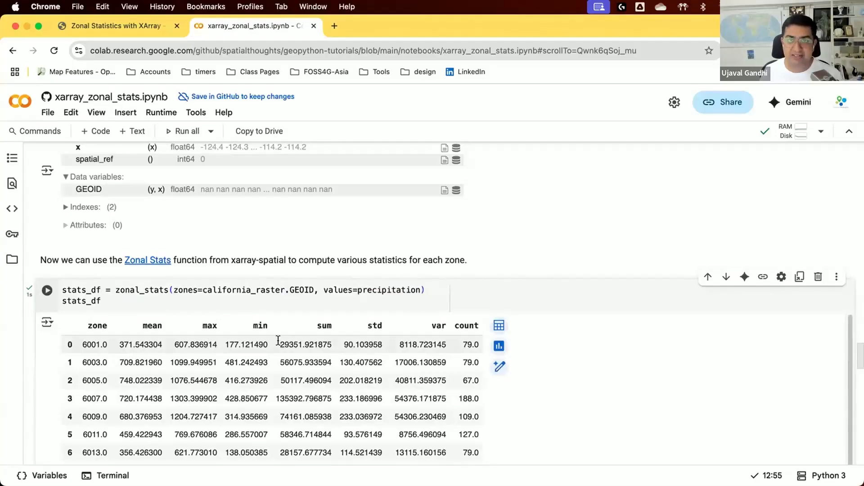
mouse_move(373, 339)
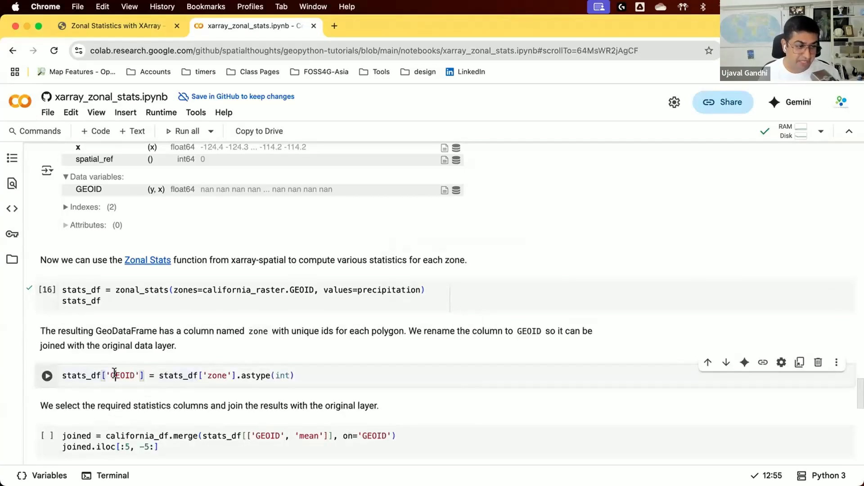
Step: Run the GEOID astype and merge cells so each county row carries its mean precipitation
double_click(123, 375)
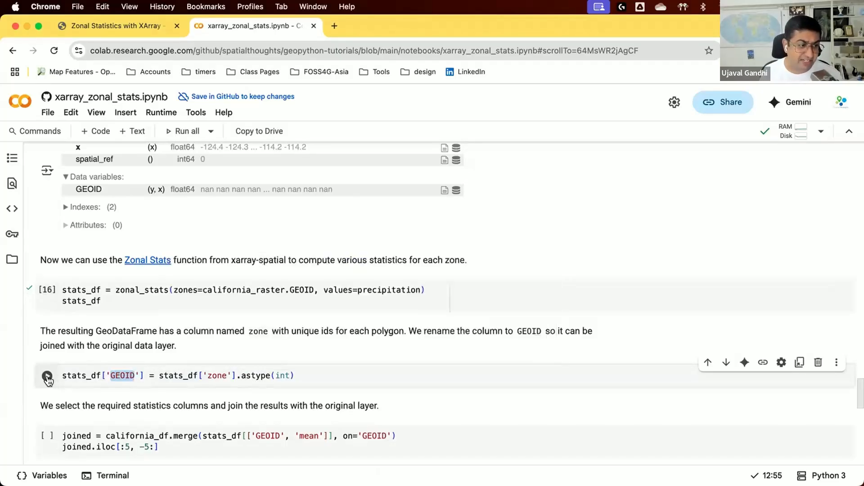
click(47, 375)
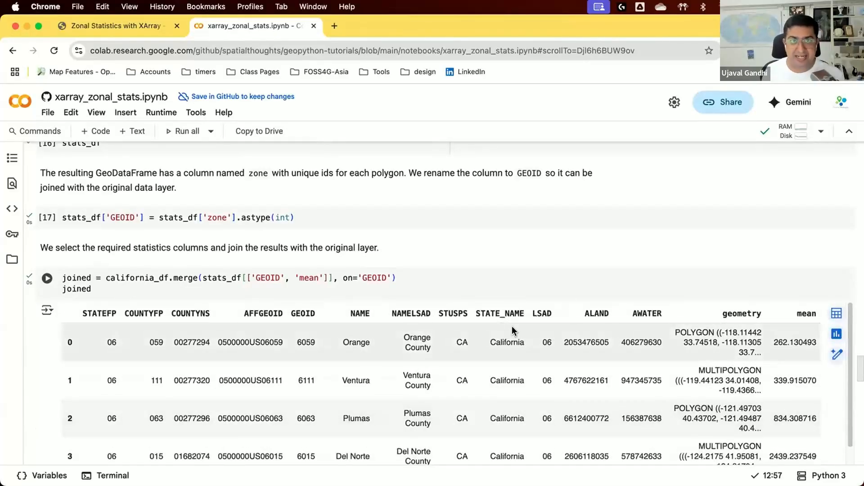
scroll(down, 3)
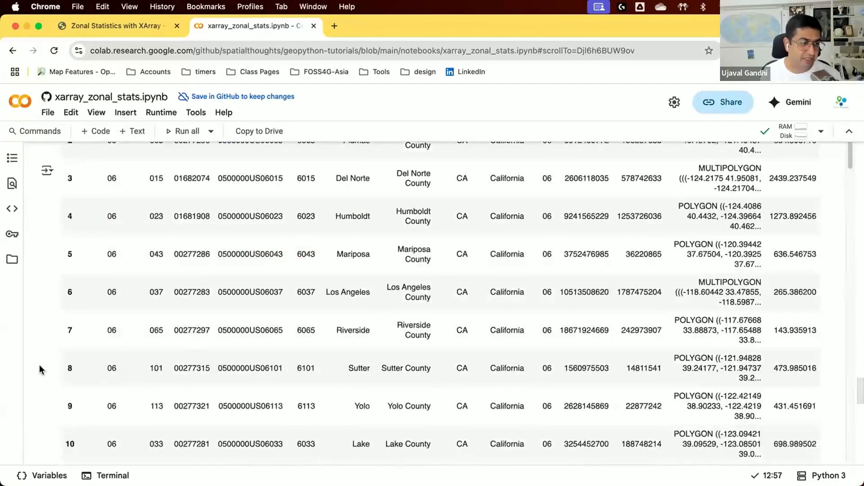
scroll(down, 3)
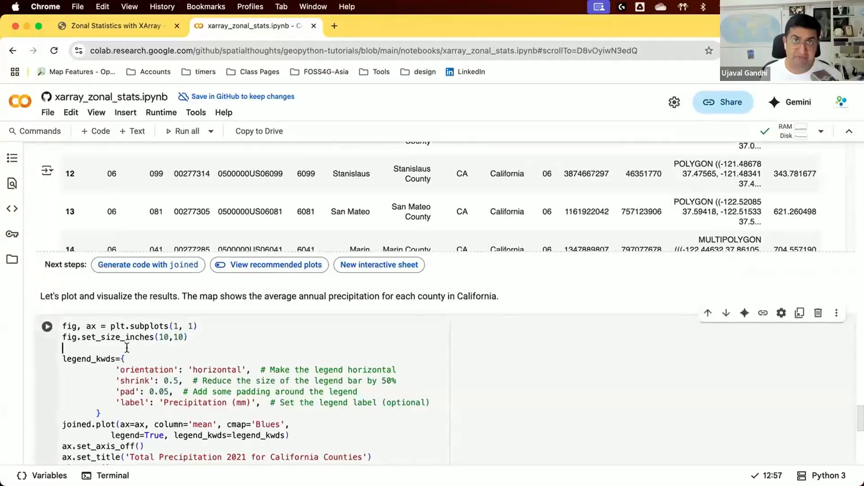
Step: Run the plotting cell to render 'Total Precipitation 2021 for California Counties' with a Precipitation (mm) legend
scroll(down, 3)
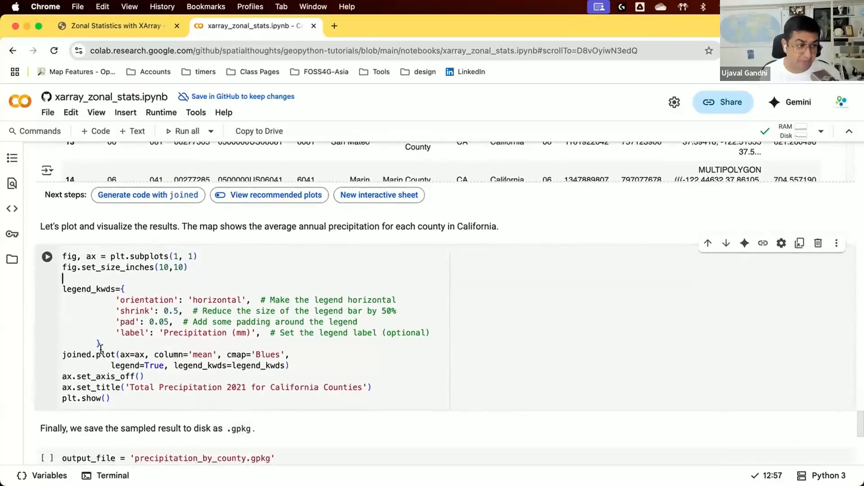
click(47, 257)
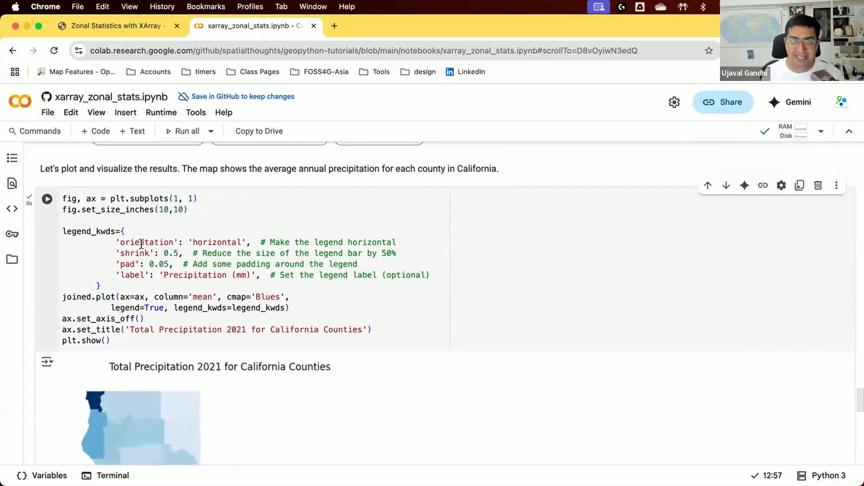
mouse_move(790, 112)
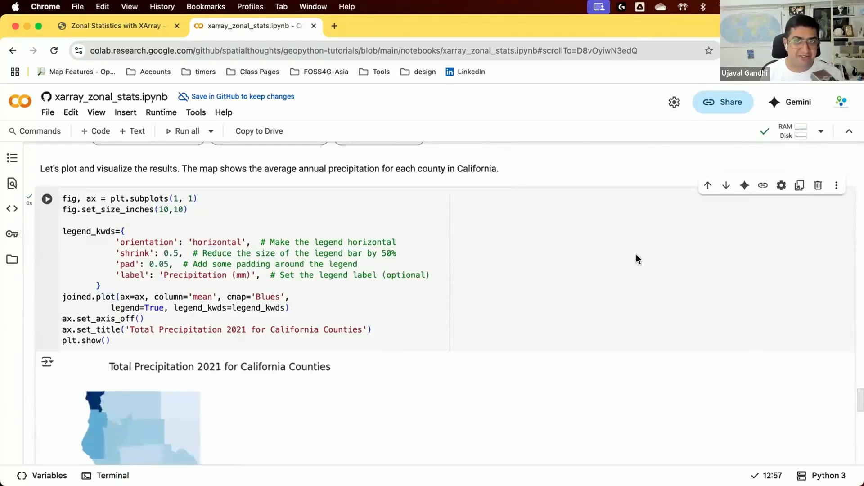
mouse_move(352, 232)
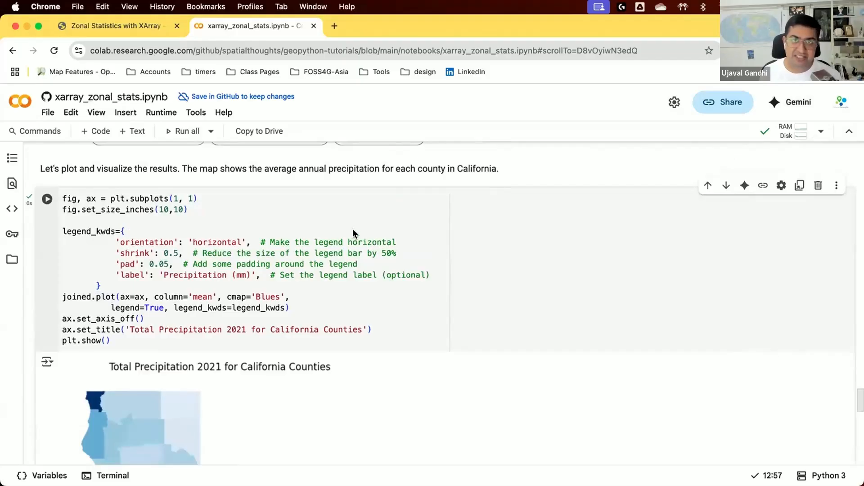
scroll(down, 3)
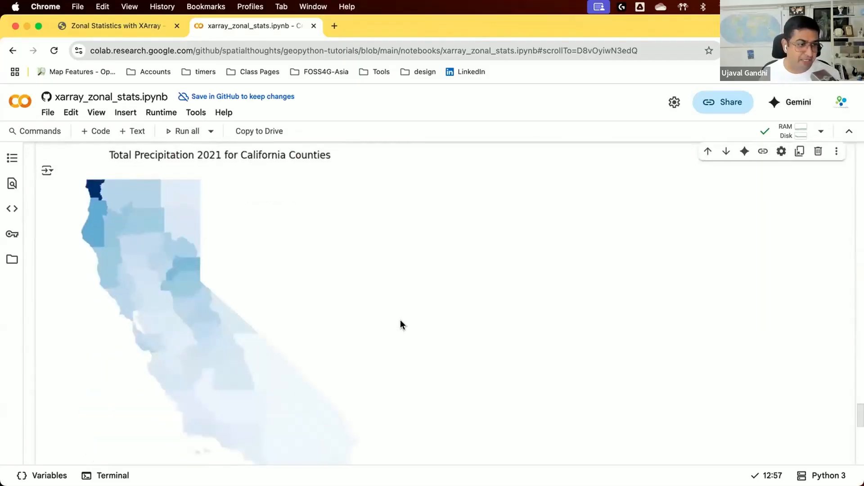
mouse_move(116, 197)
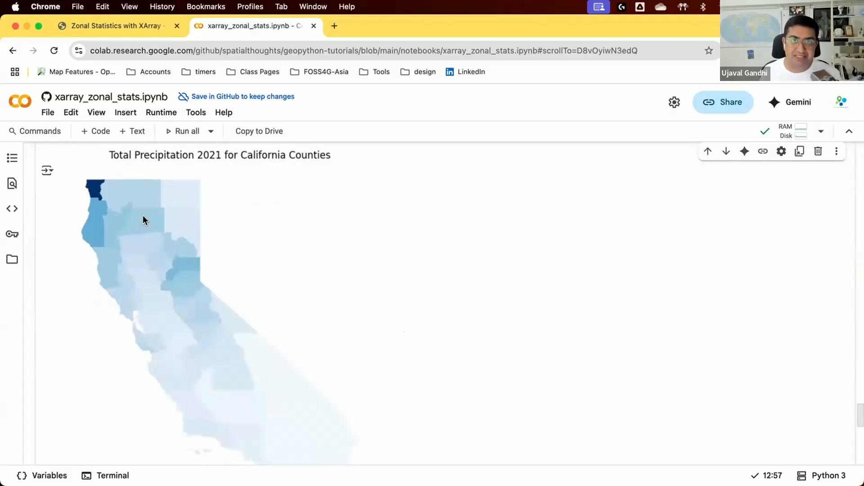
mouse_move(238, 265)
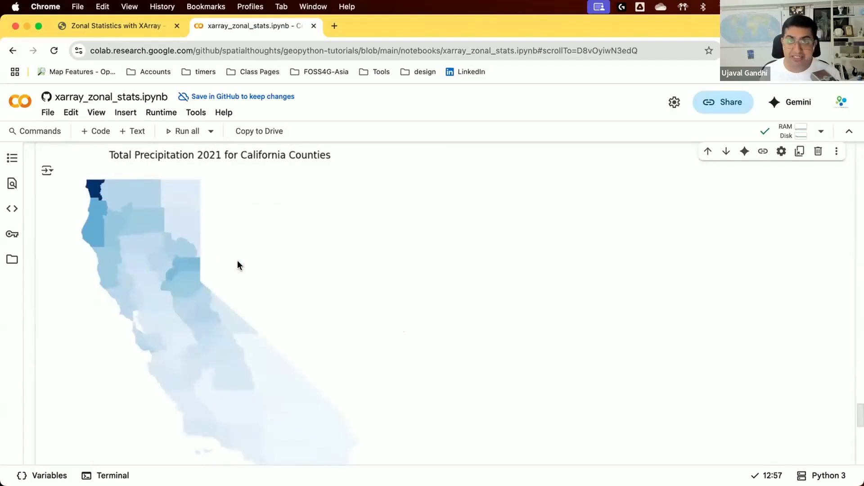
scroll(down, 3)
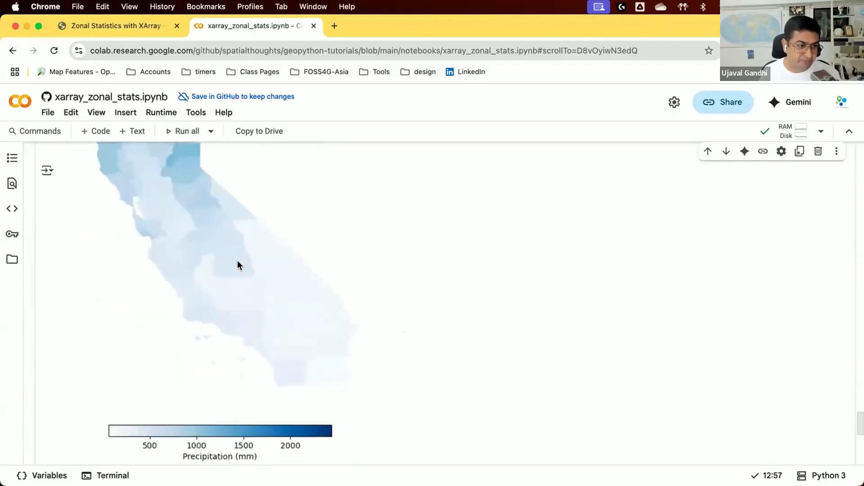
scroll(down, 3)
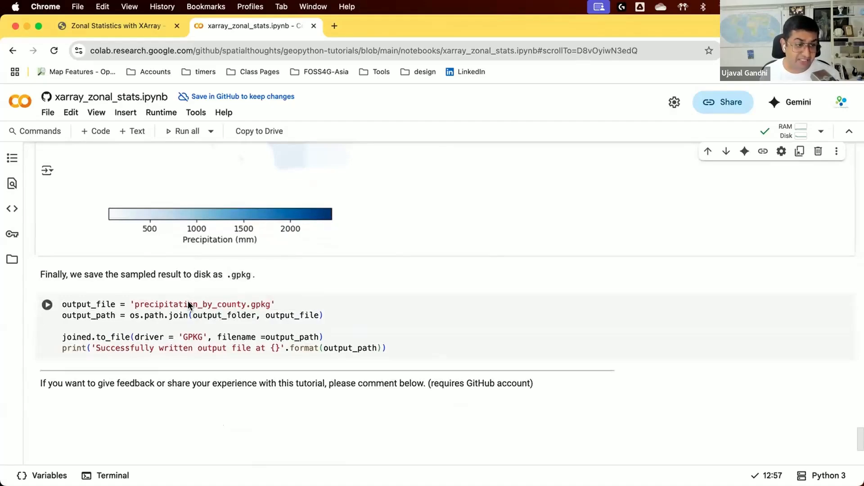
Step: Run the to_file cell writing joined to output/precipitation_by_county.gpkg
double_click(189, 304)
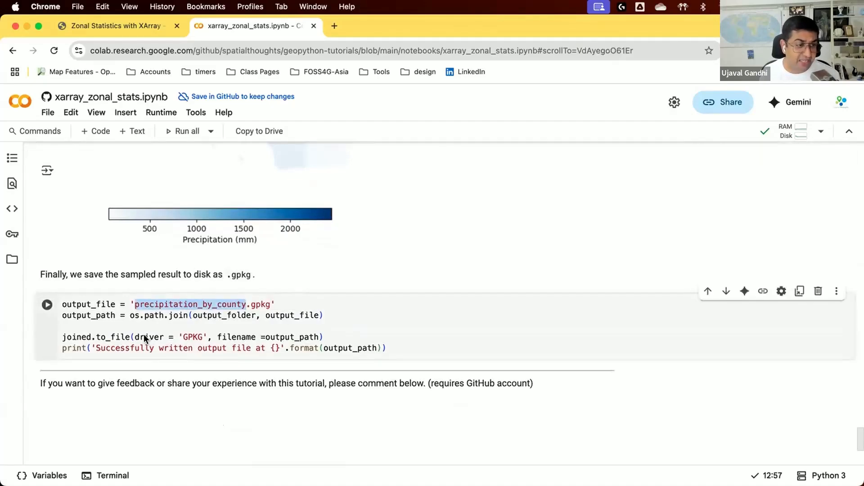
double_click(76, 336)
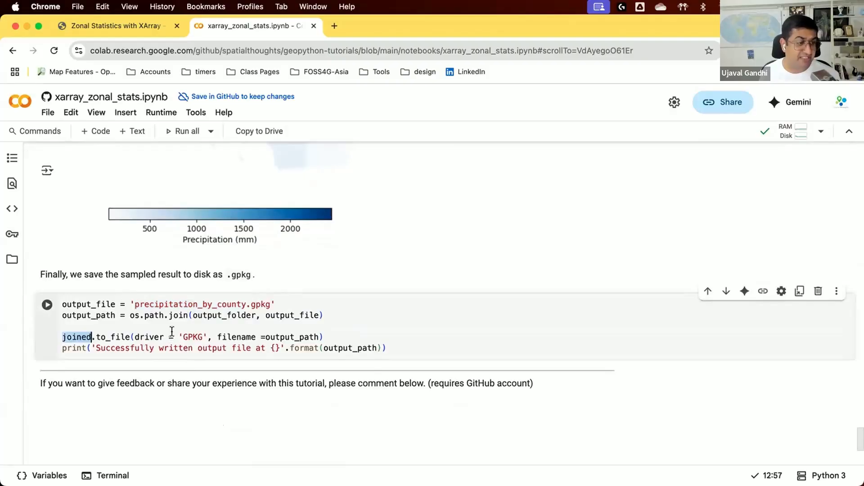
click(46, 305)
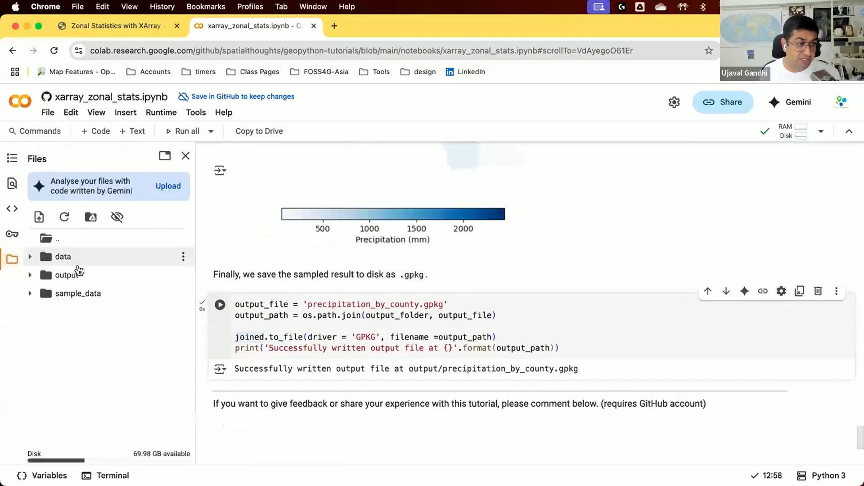
Step: Download precipitation_by_county.gpkg from the output folder and return to the Zonal Statistics tutorial page
click(65, 274)
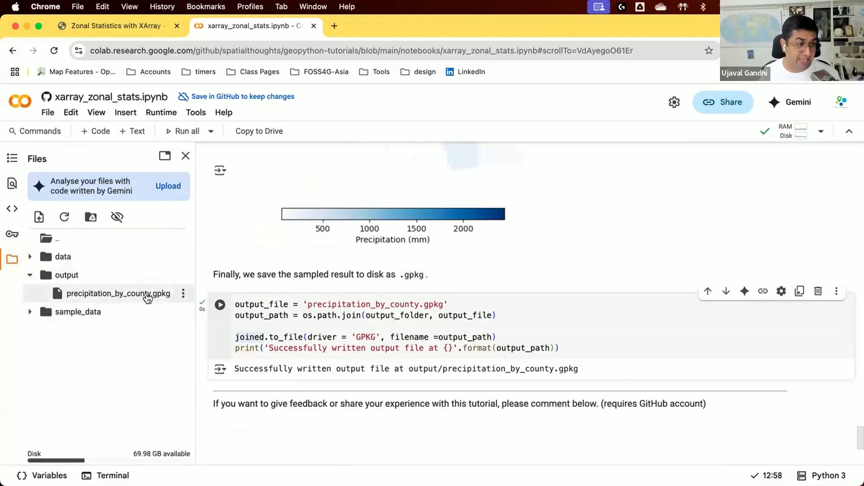
click(183, 293)
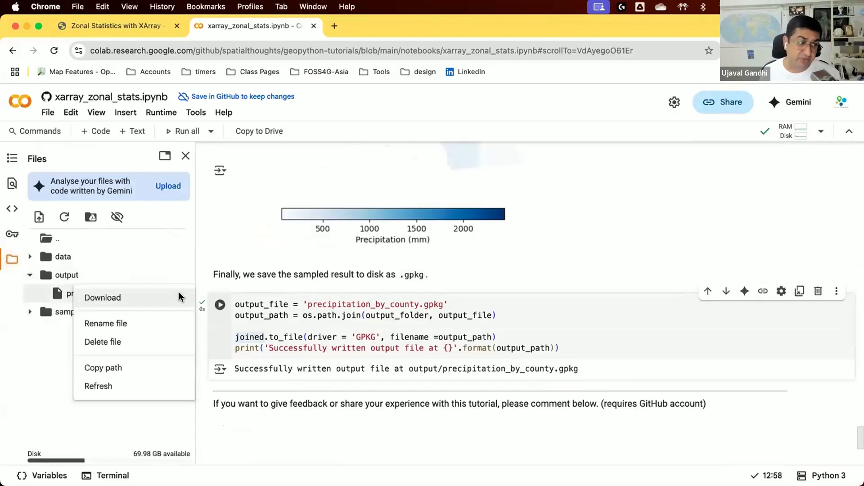
click(103, 298)
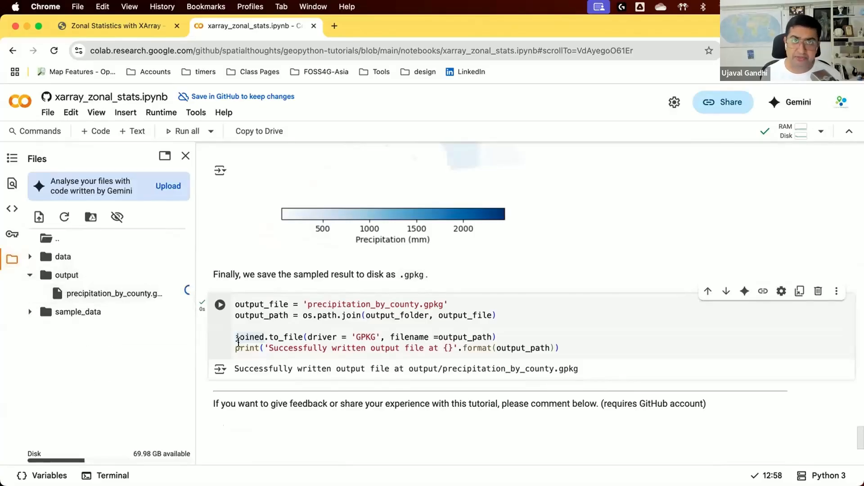
click(114, 25)
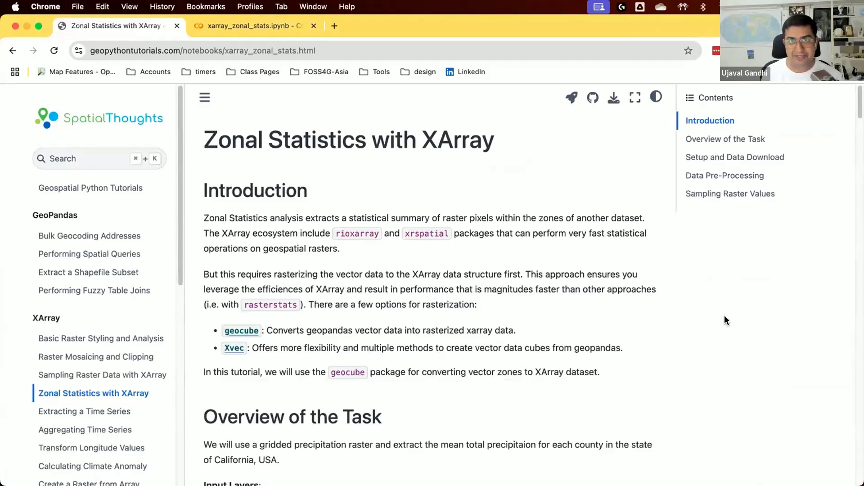